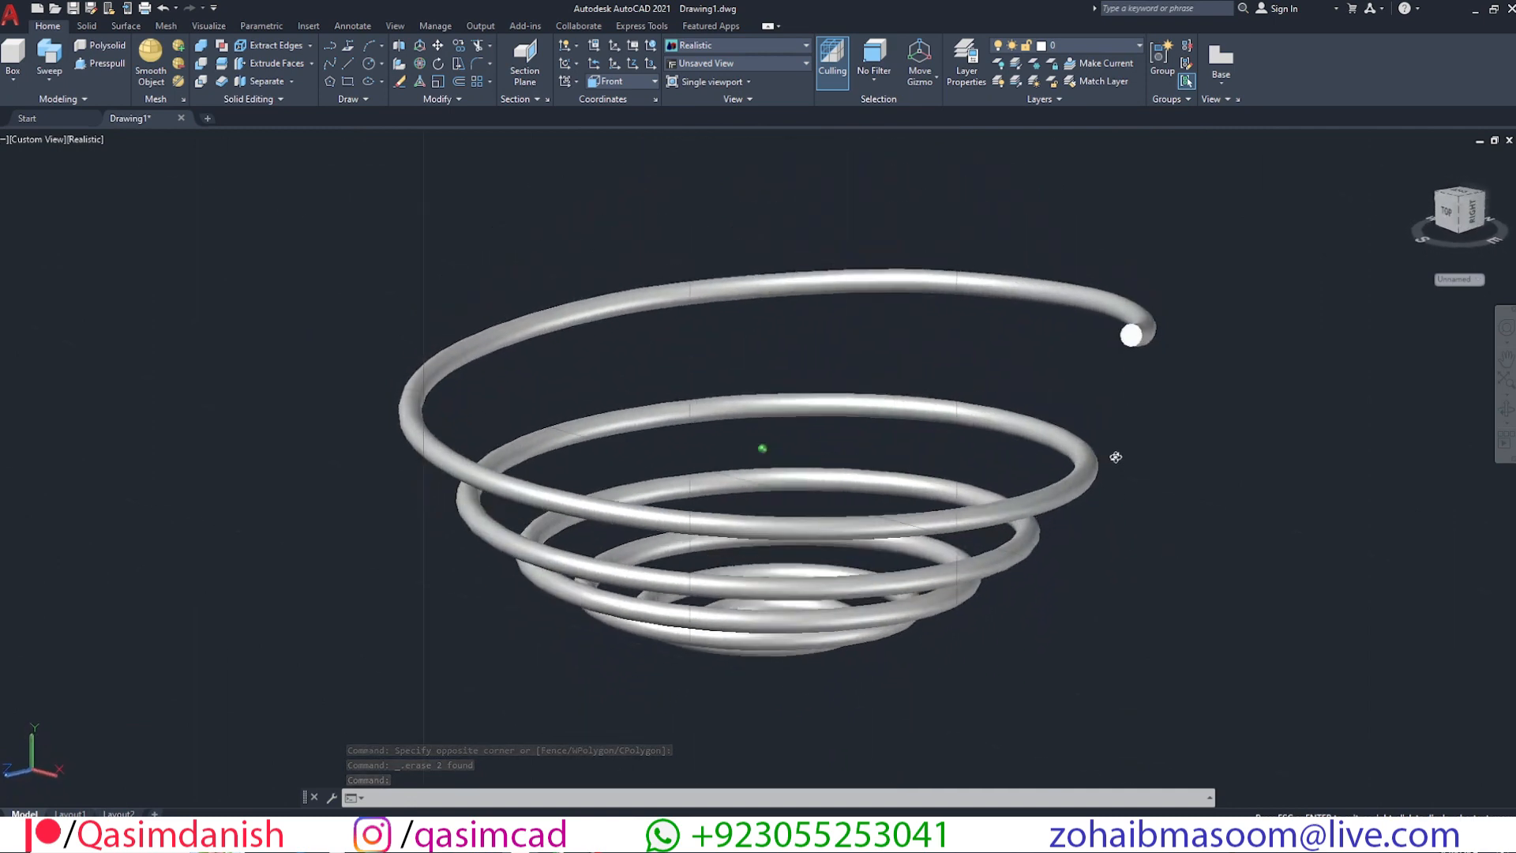
- Window-select the finished demo wire bowl for deletion
drag(1115, 456, 1043, 412)
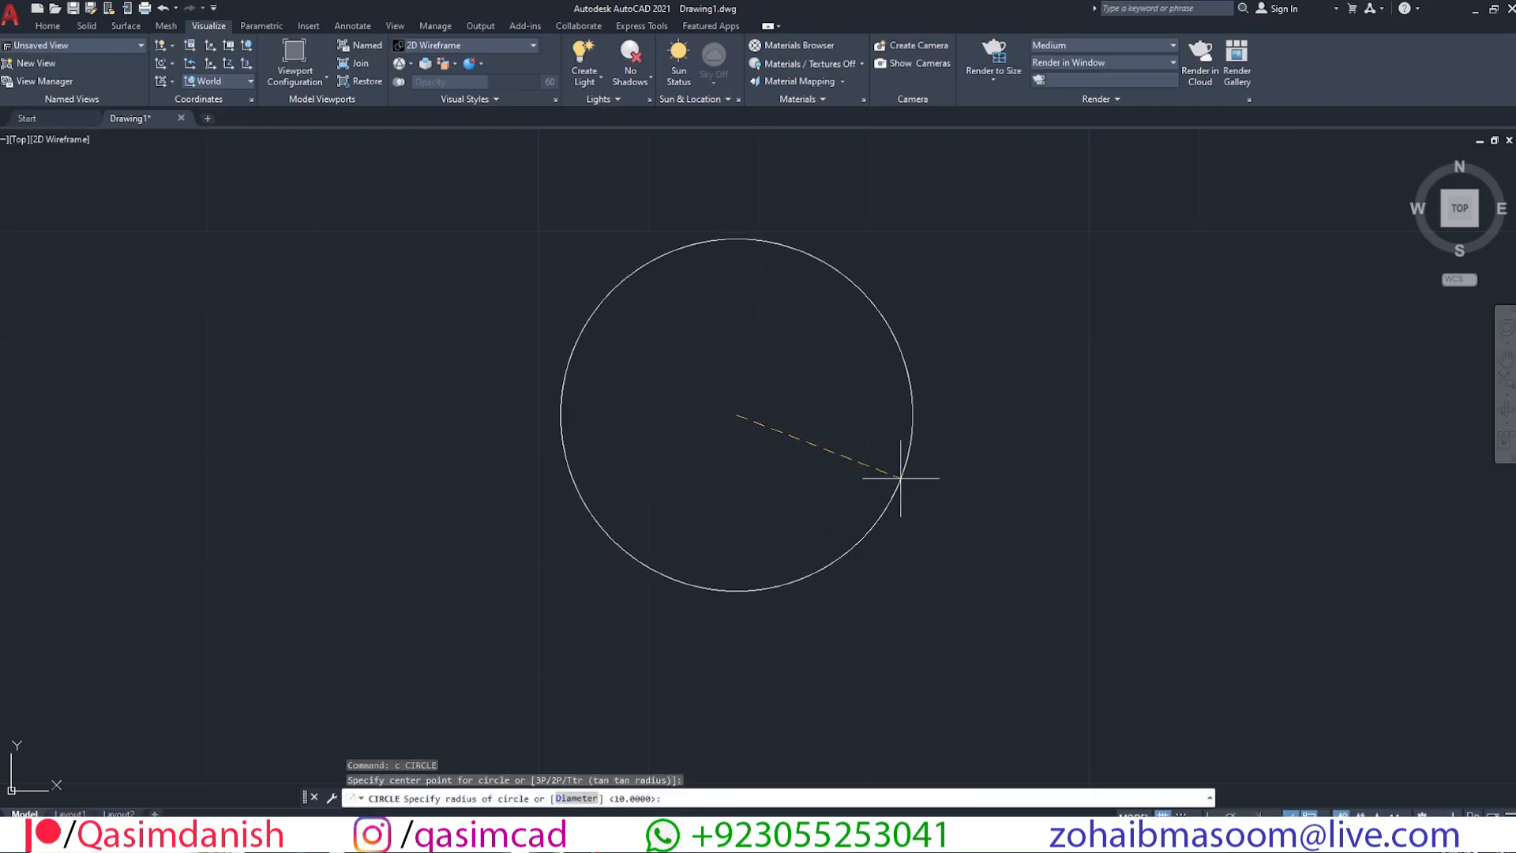
- Draw a circle of radius 10 at the centre of the top view
text(10)
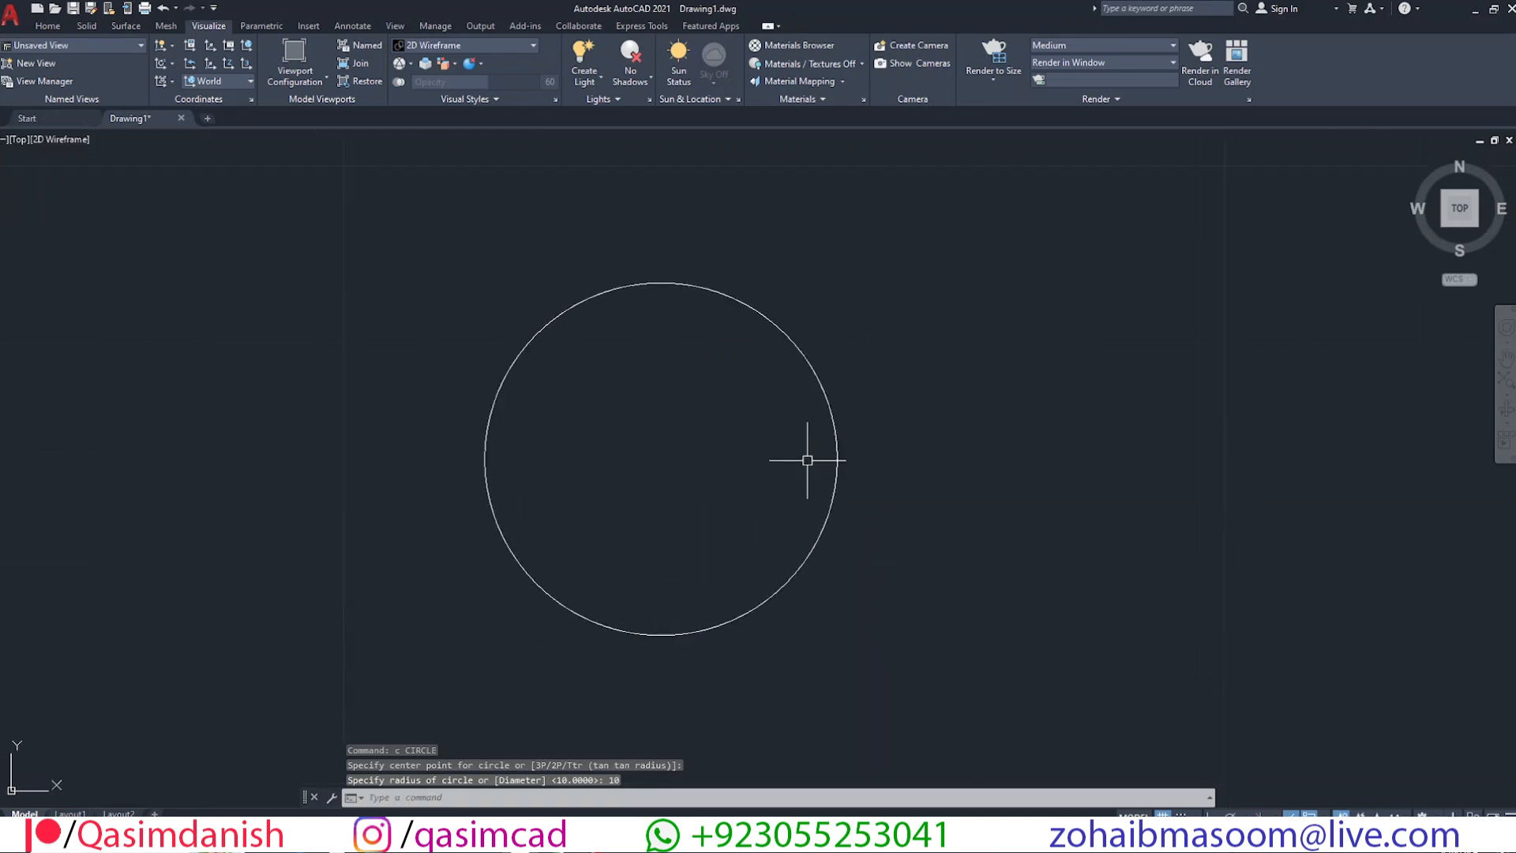
click(47, 25)
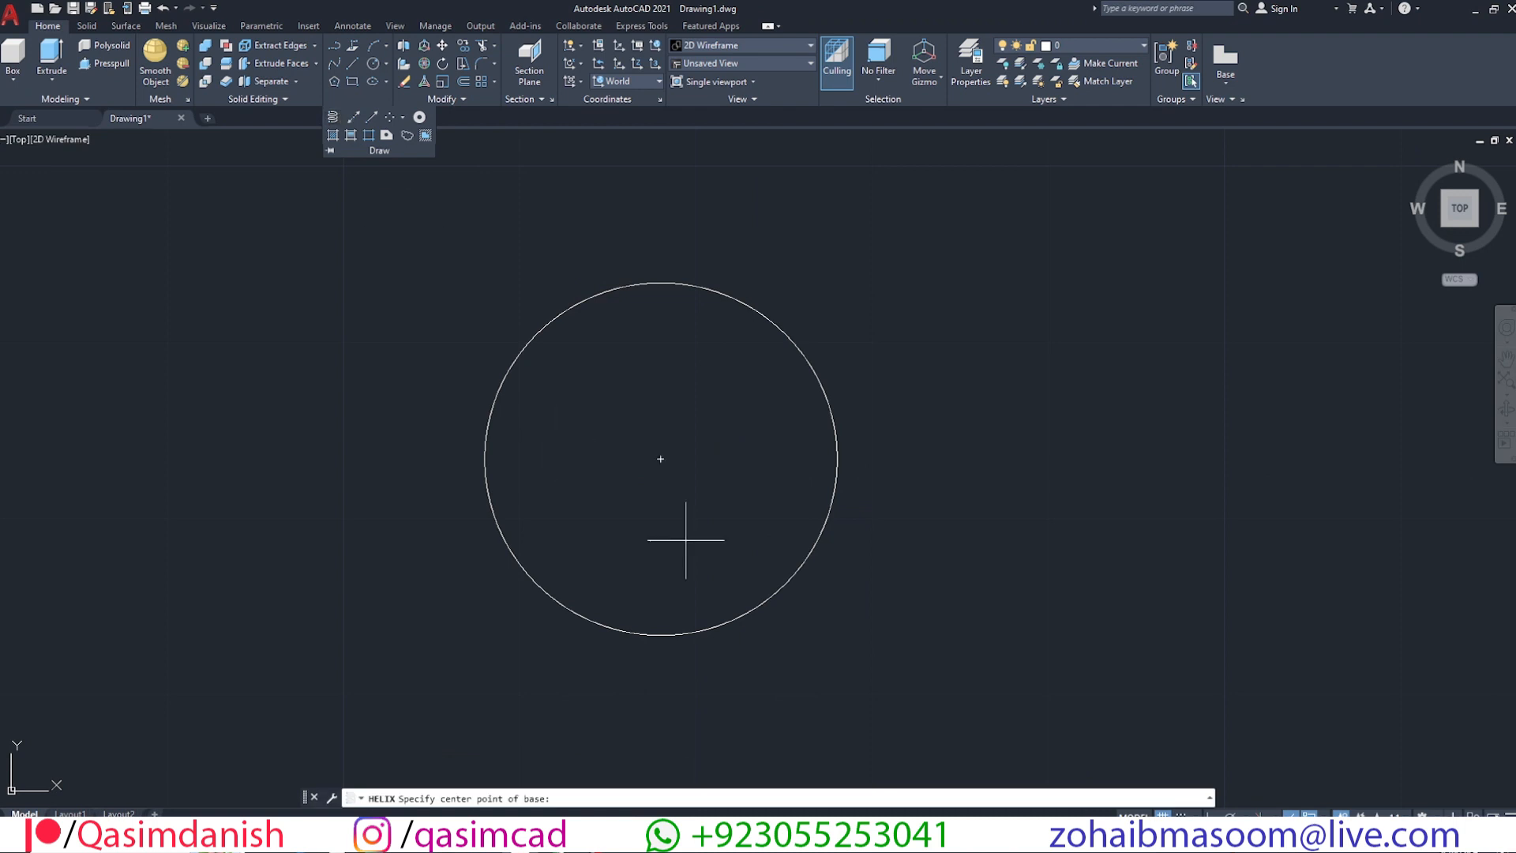
- Create a flat 6-turn helix at the circle centre, radius 10 to 1, viewed from Front
click(660, 458)
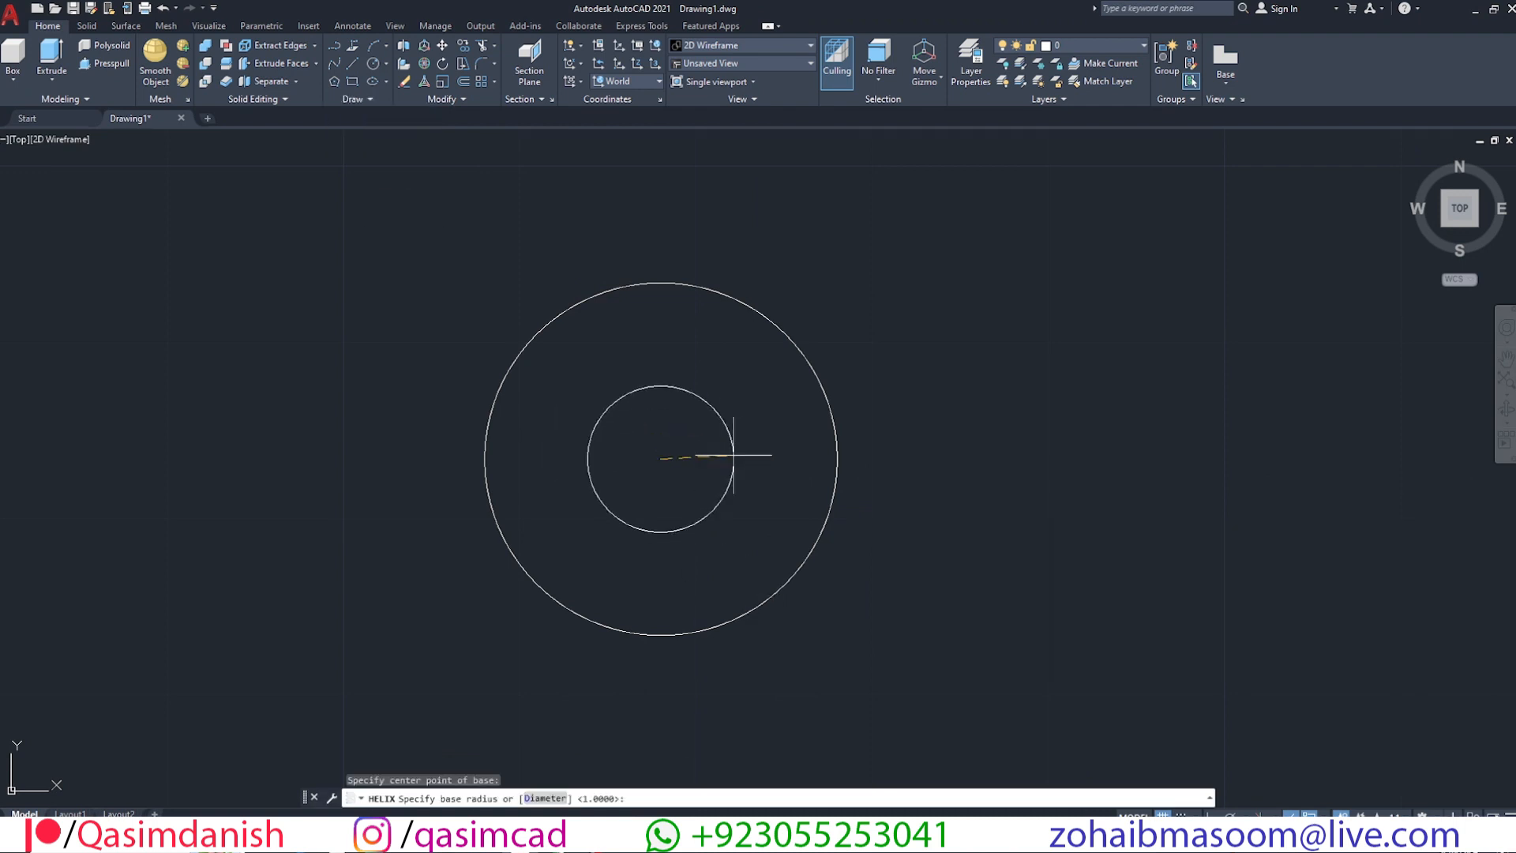
text(10)
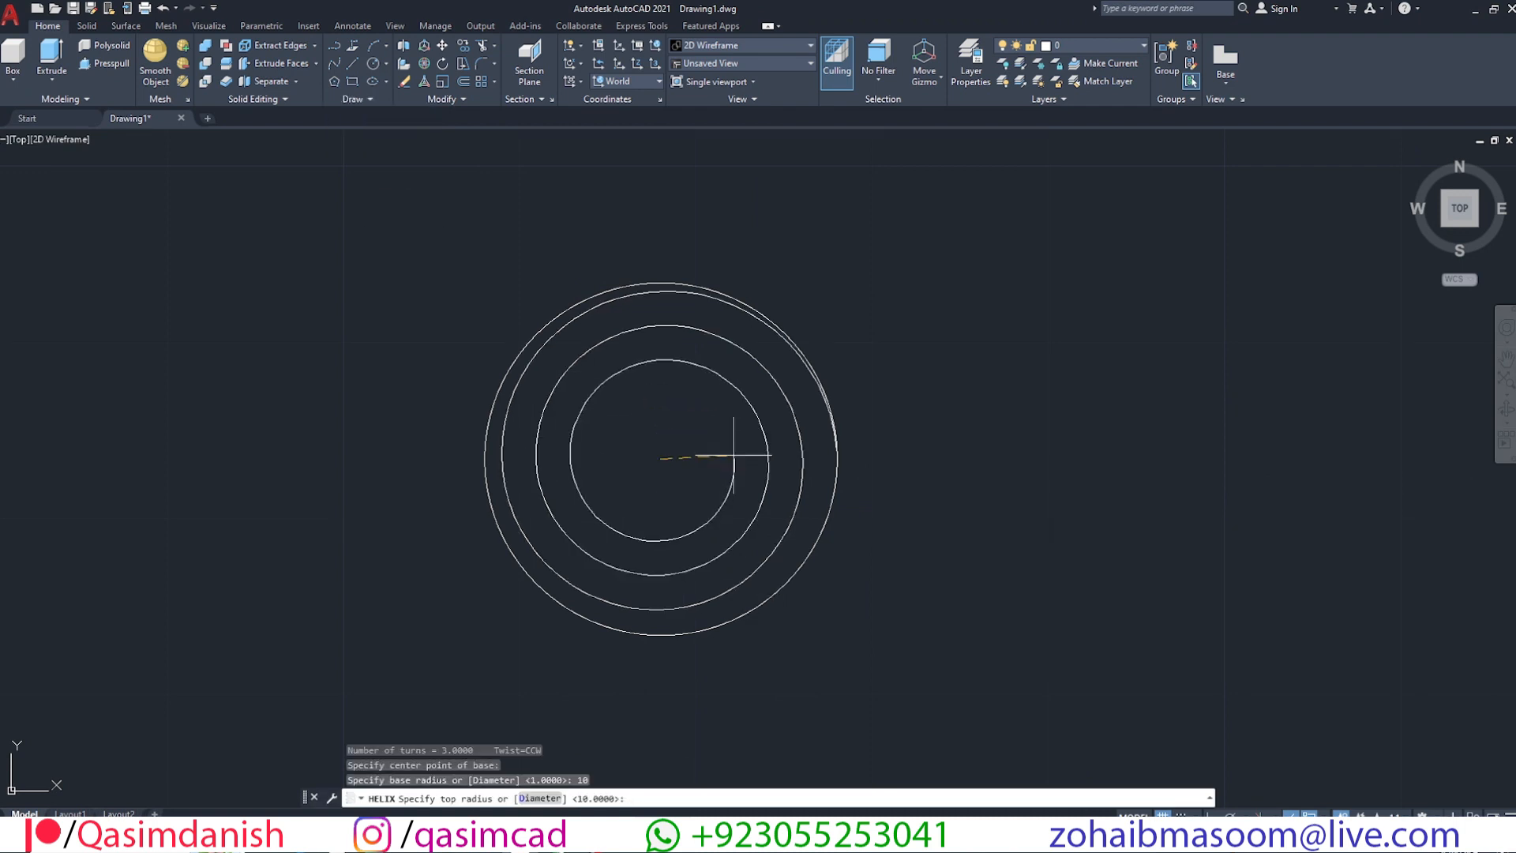
text(1)
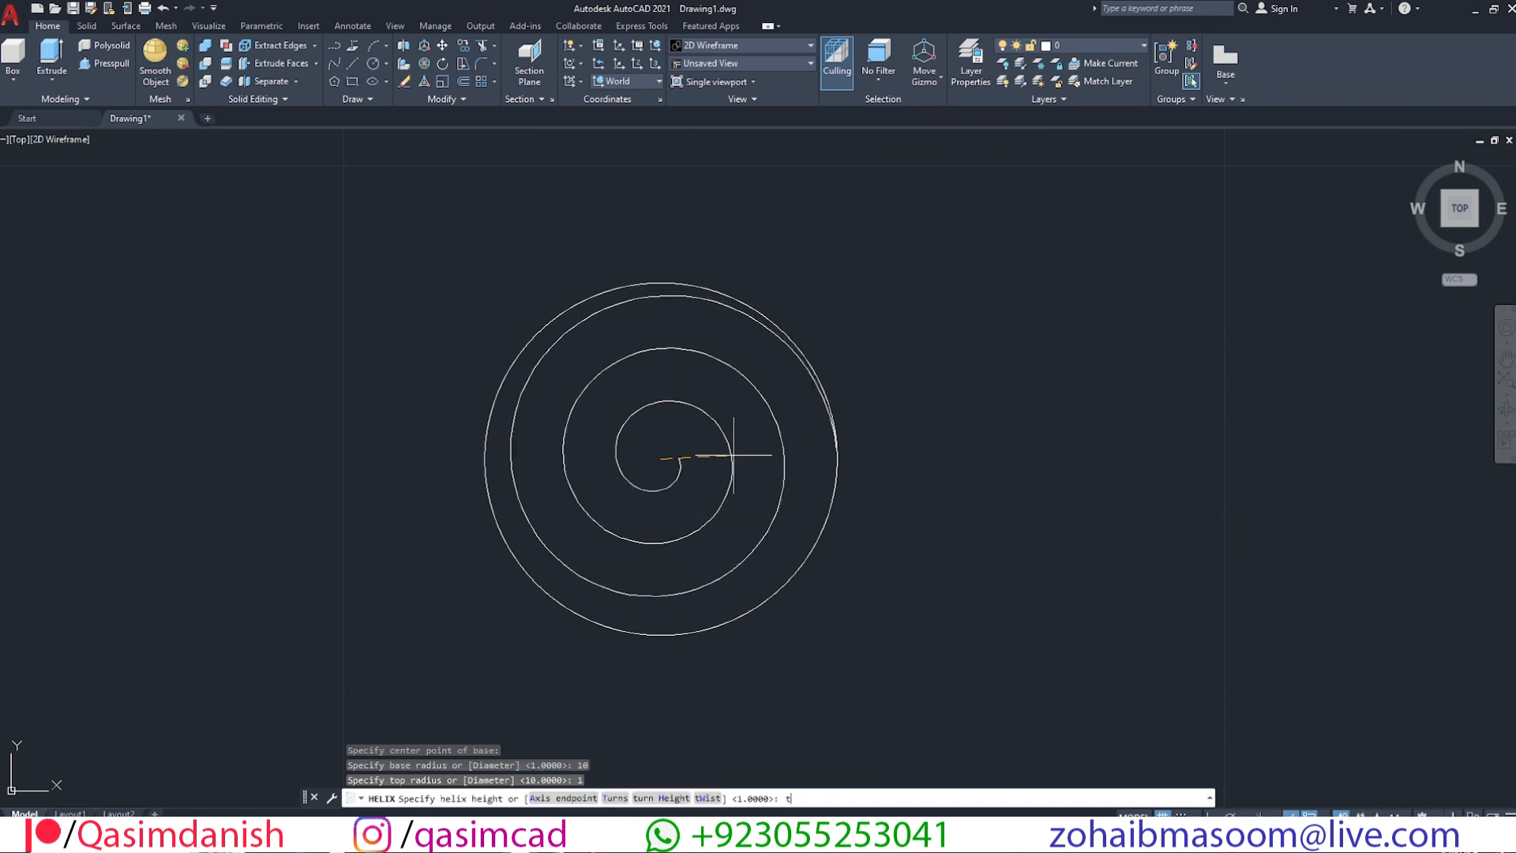
text(6)
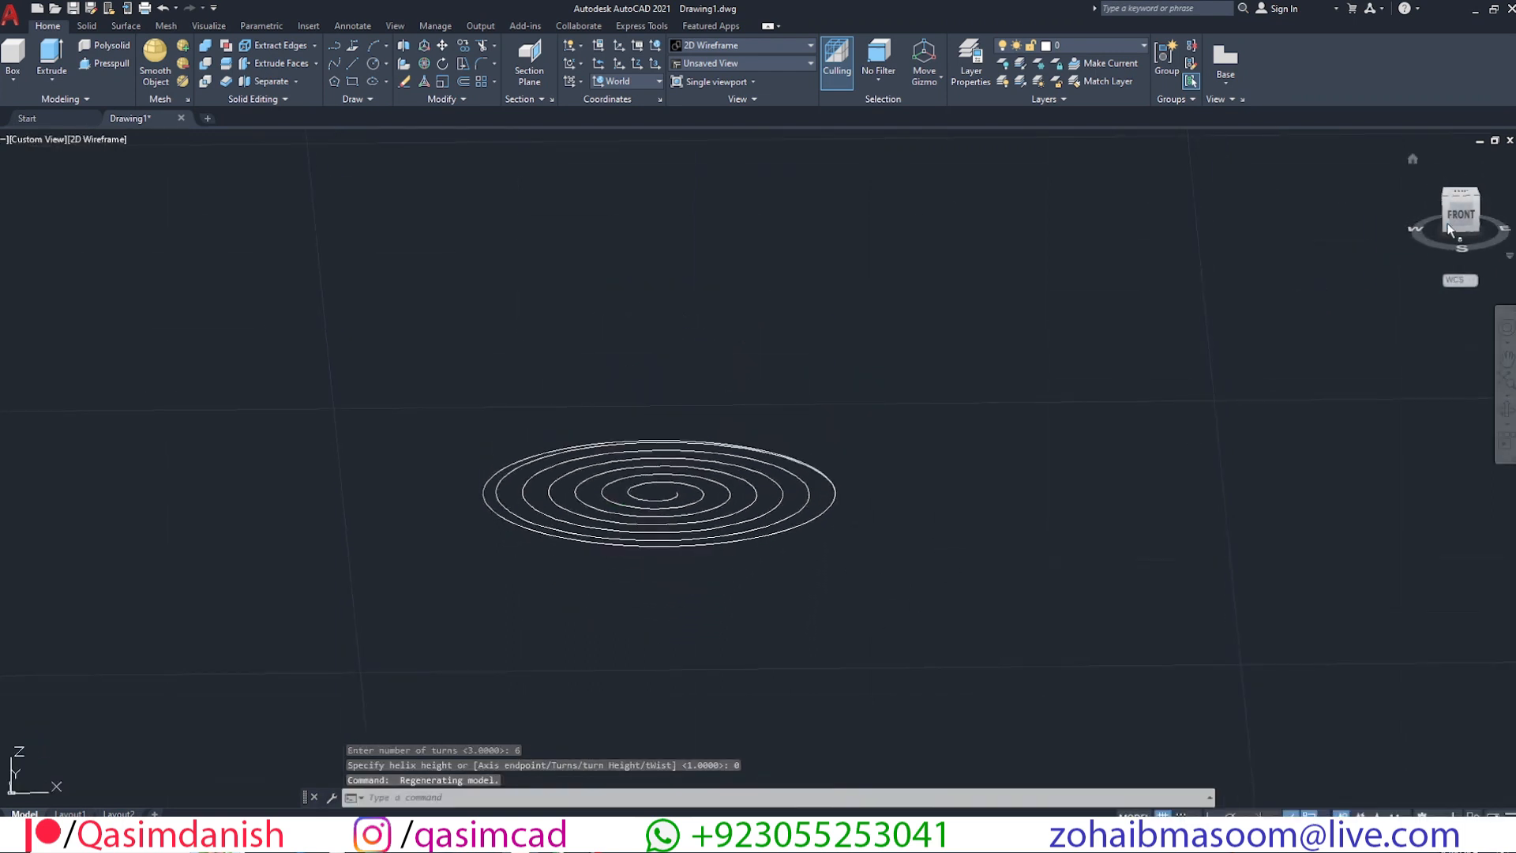
click(1459, 212)
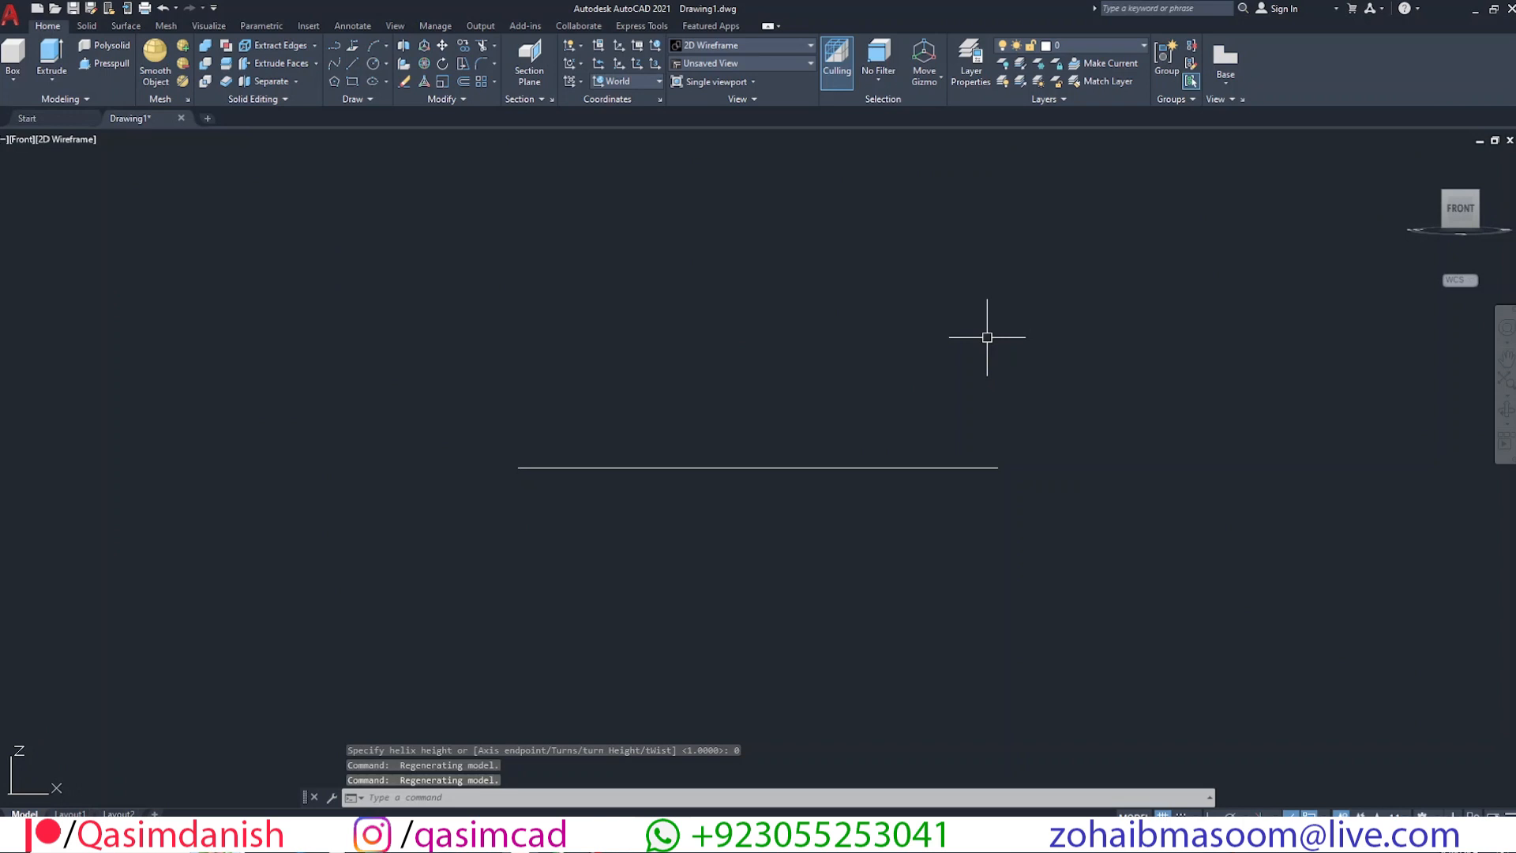
- Align the UCS to Front and start raising the circle and profiling the arc
click(626, 81)
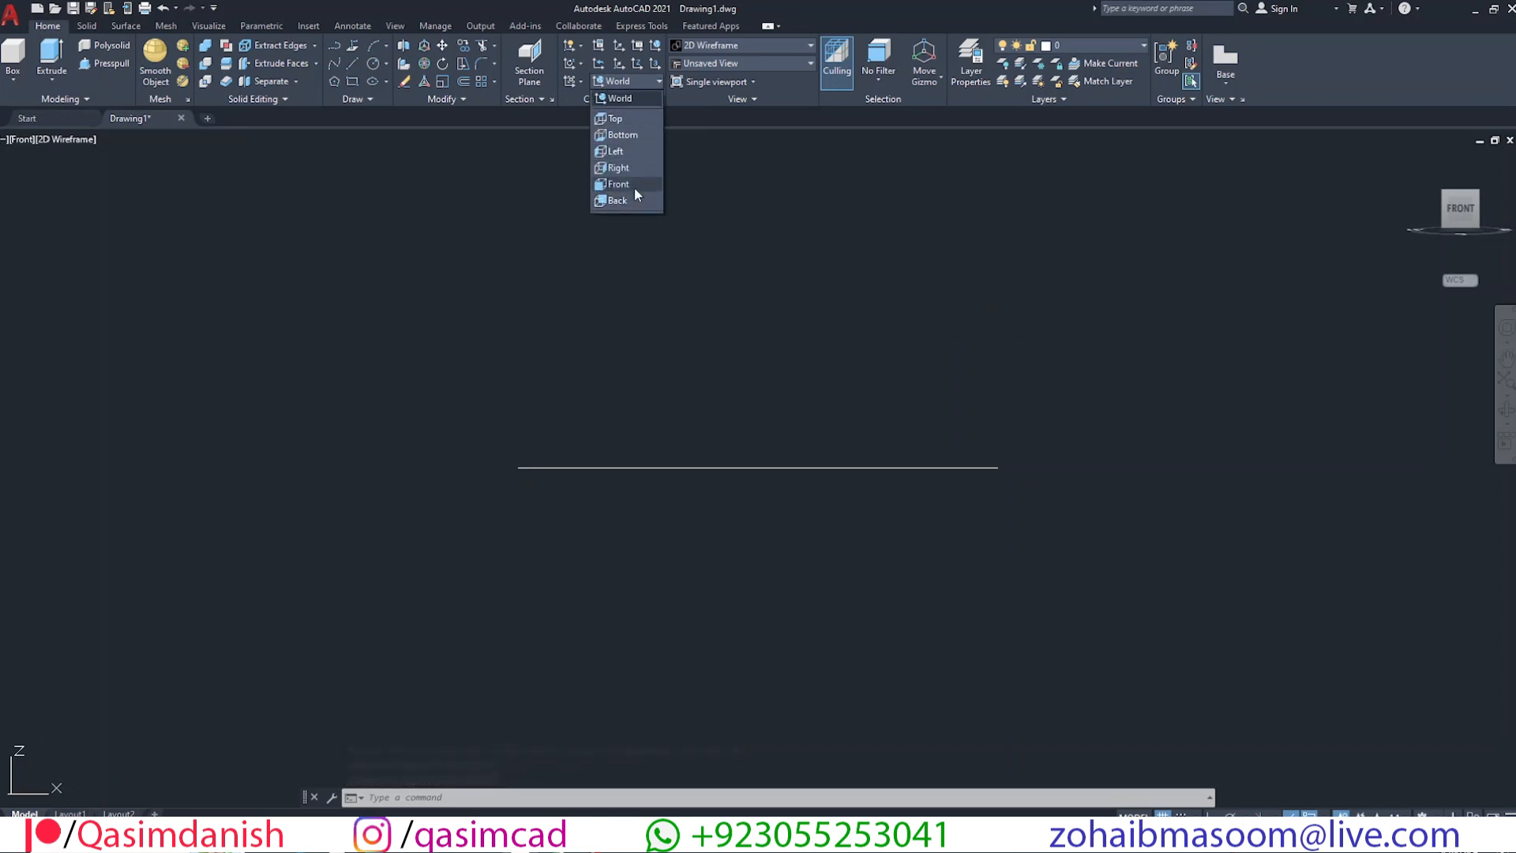
click(617, 184)
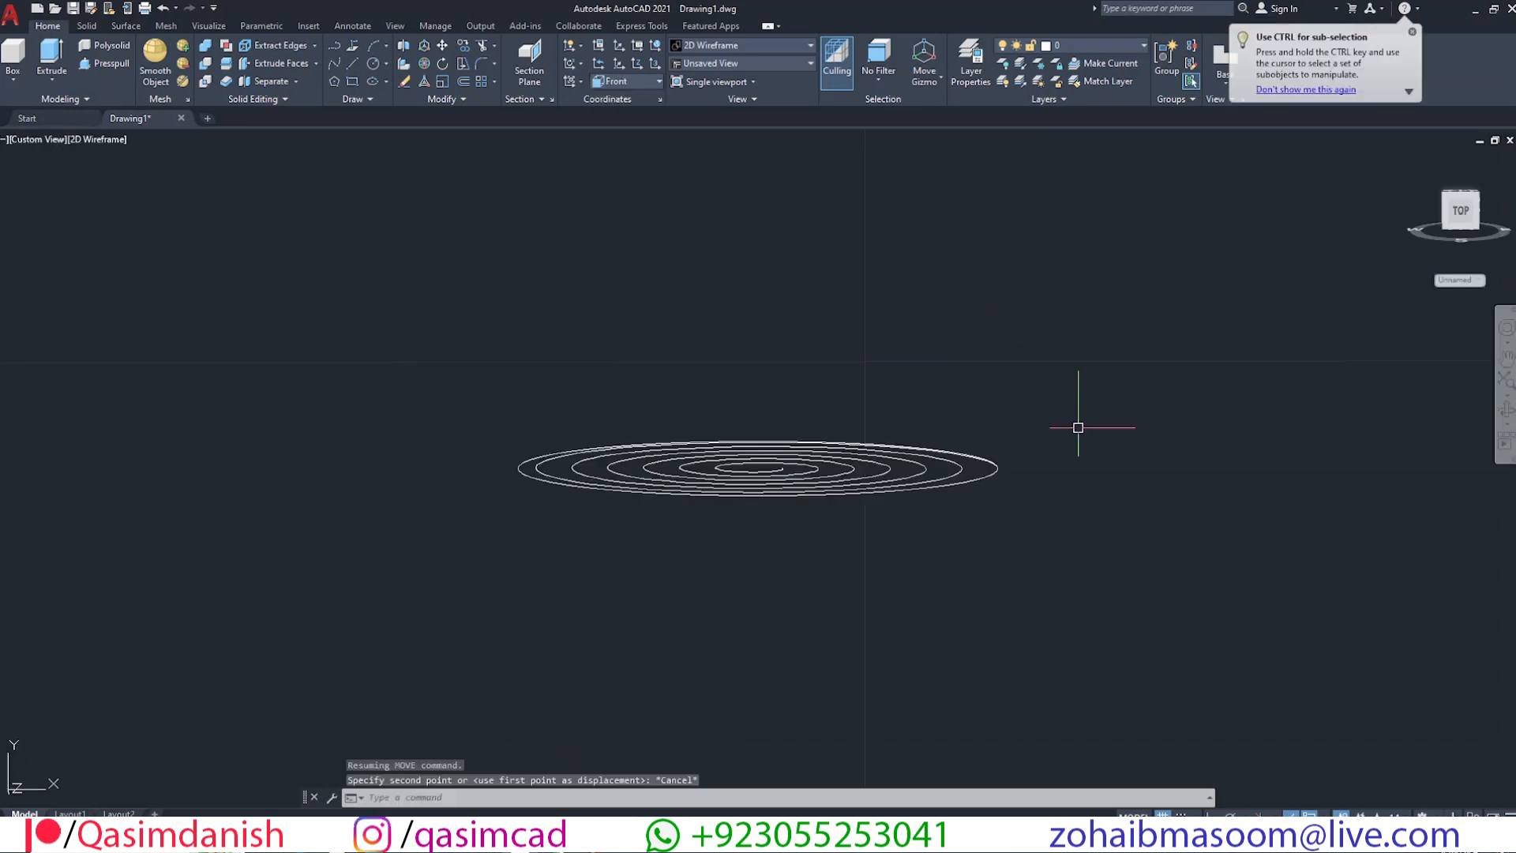
click(580, 475)
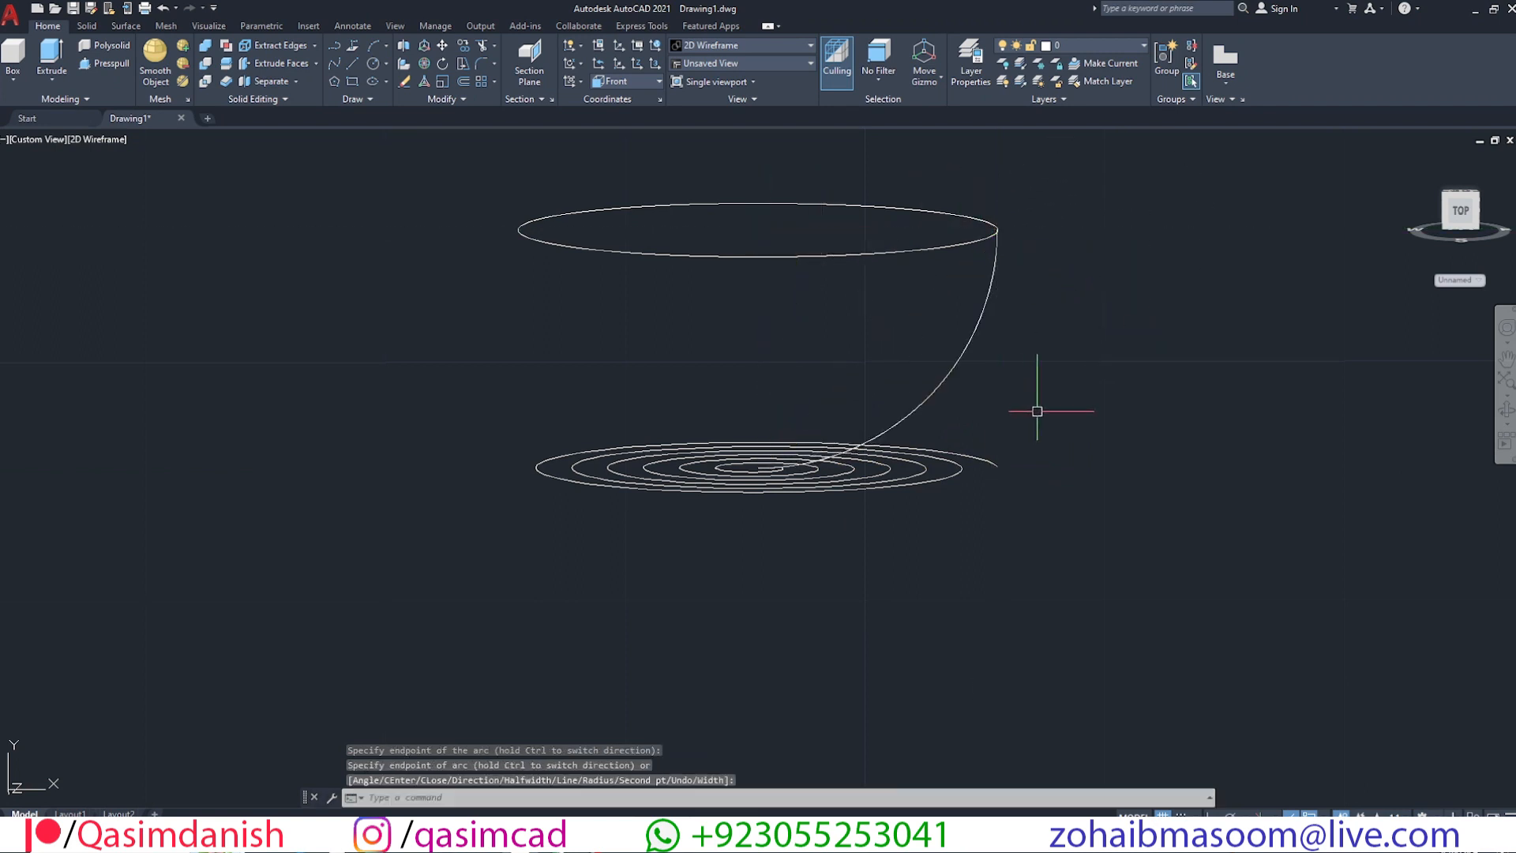
- Revolve the arc 360° into a bowl surface and extrude the spiral and circle upward
click(51, 58)
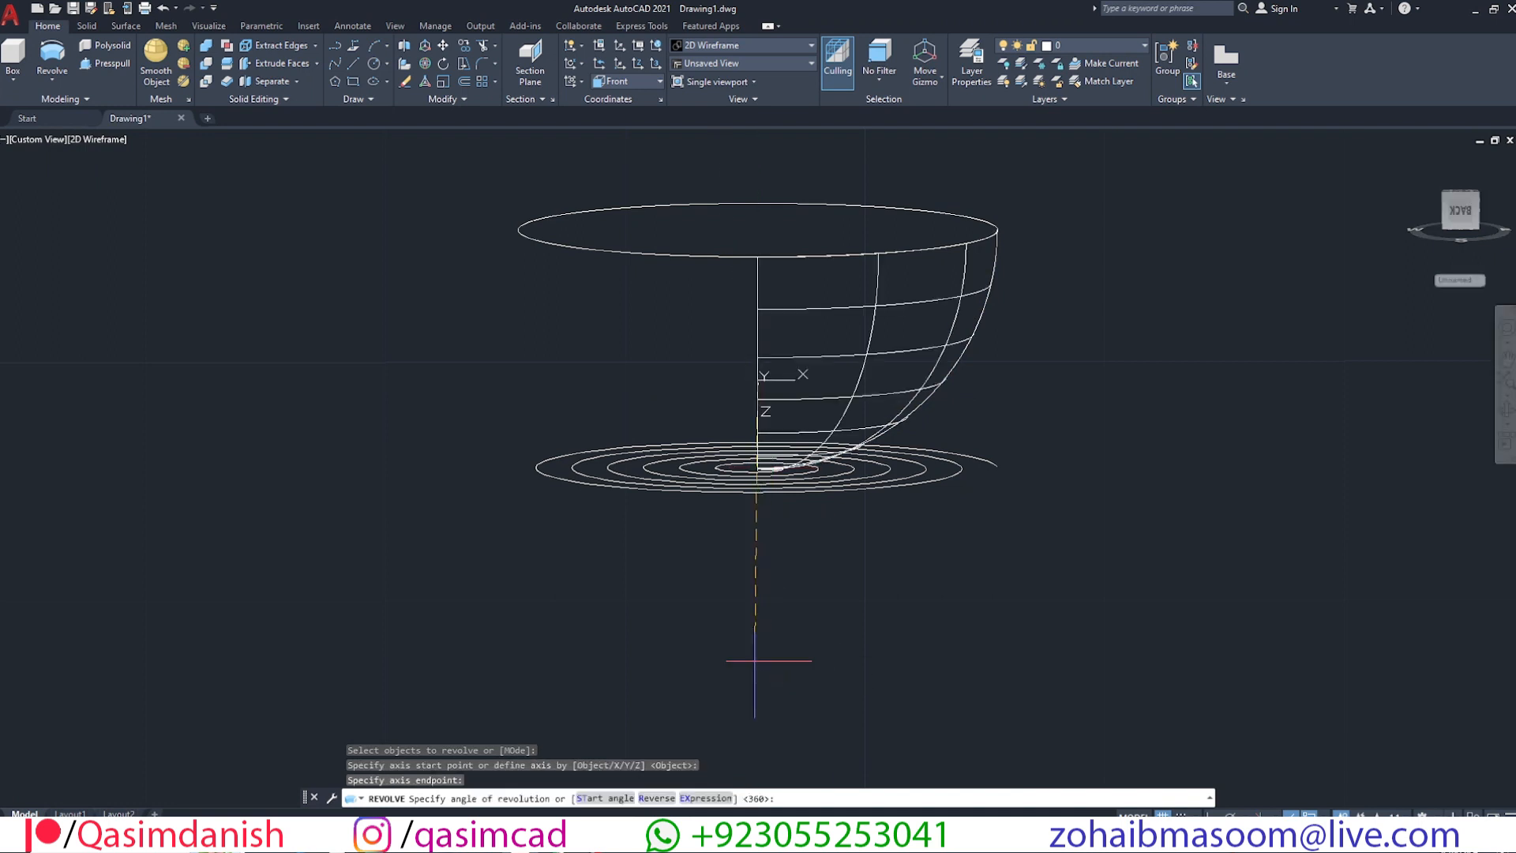
text(ex)
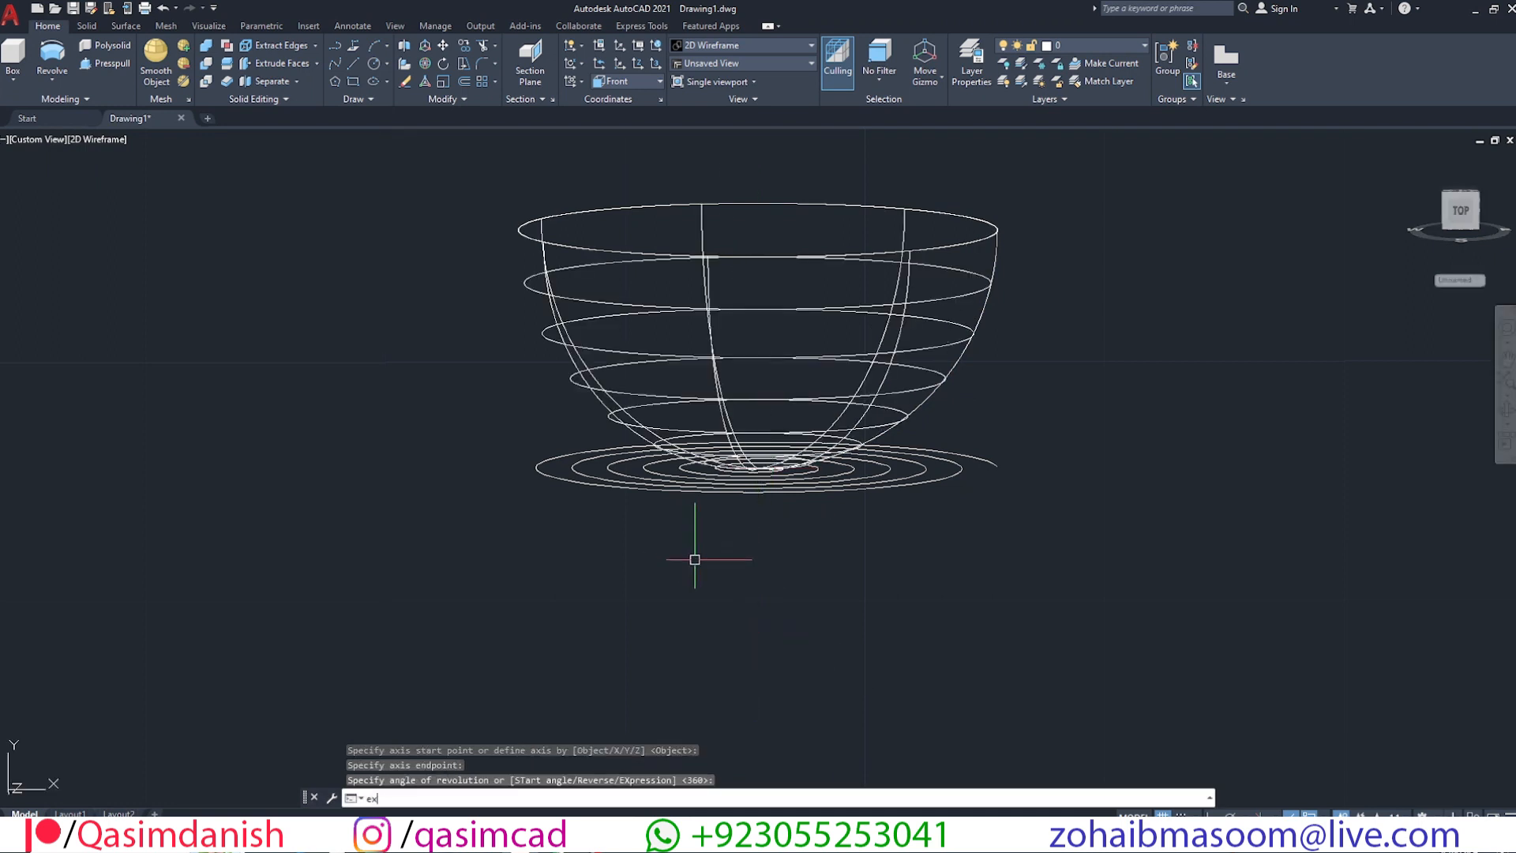
click(768, 469)
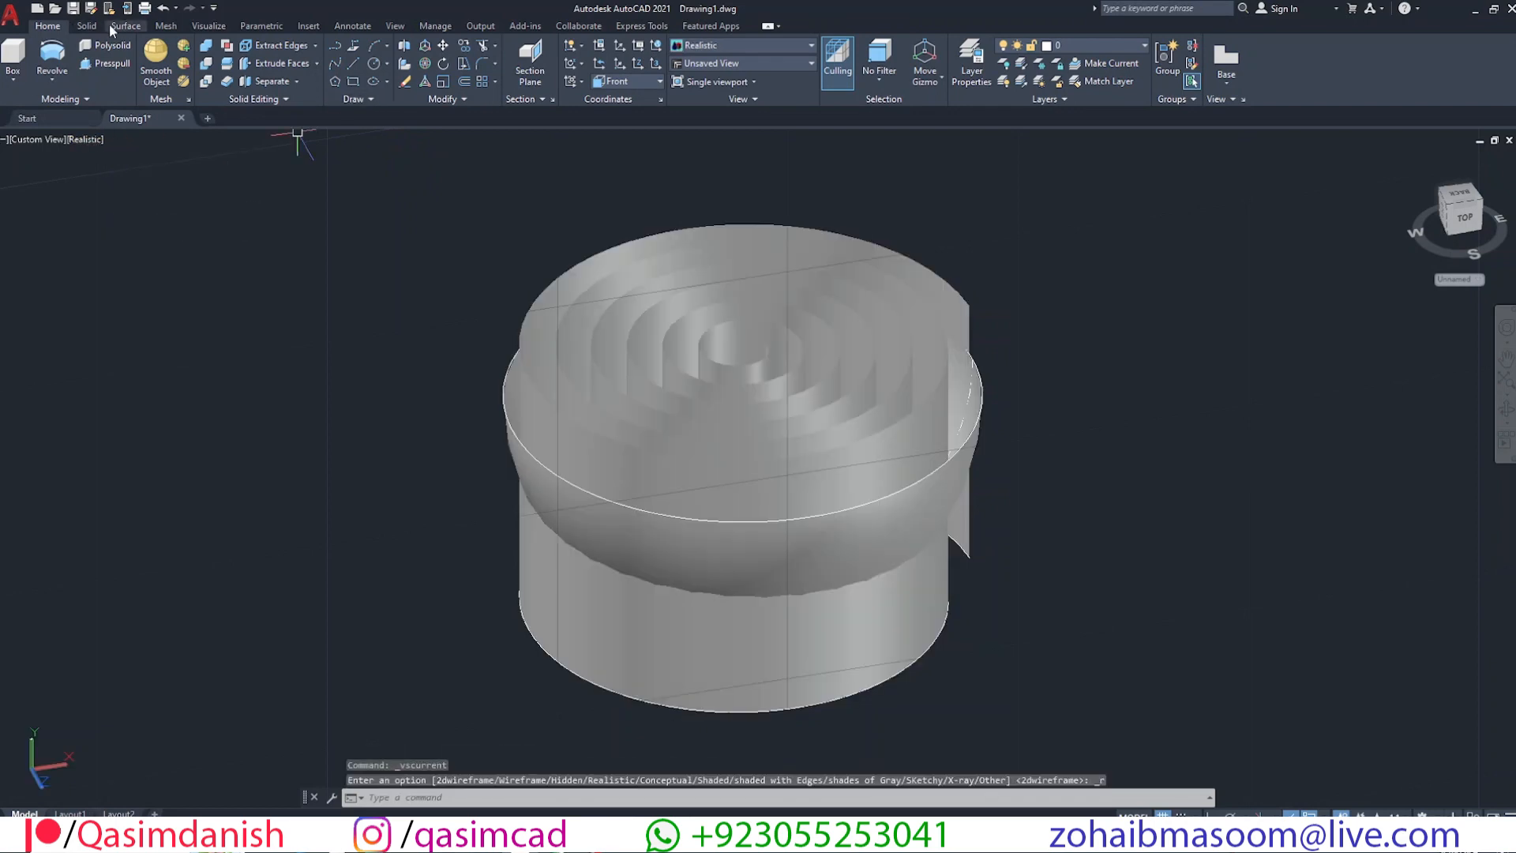
- Extract intersection curves between the bowl and extruded walls, creating interference objects
click(125, 25)
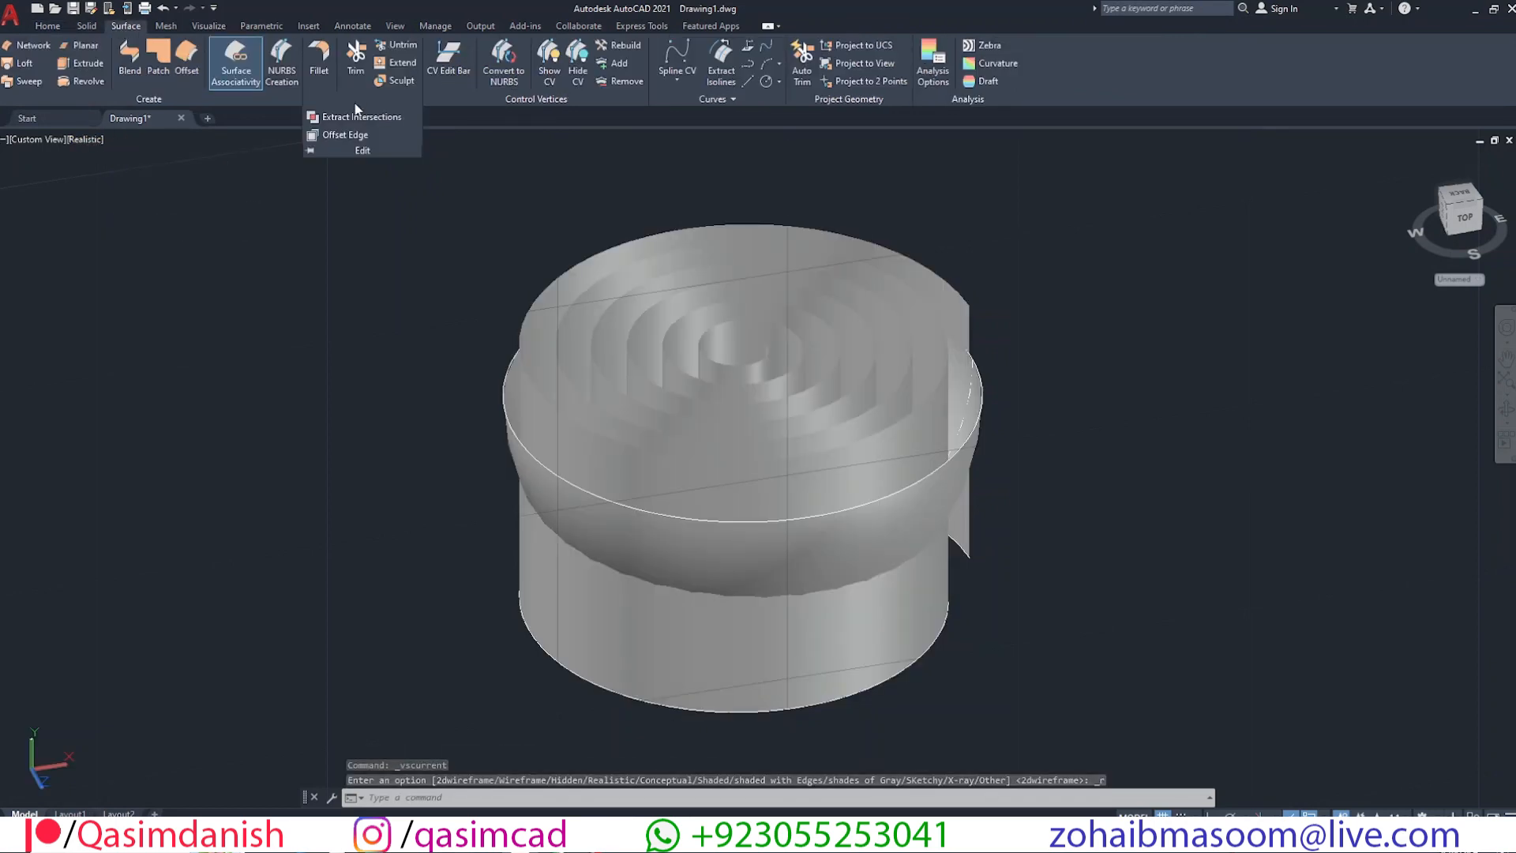
click(834, 244)
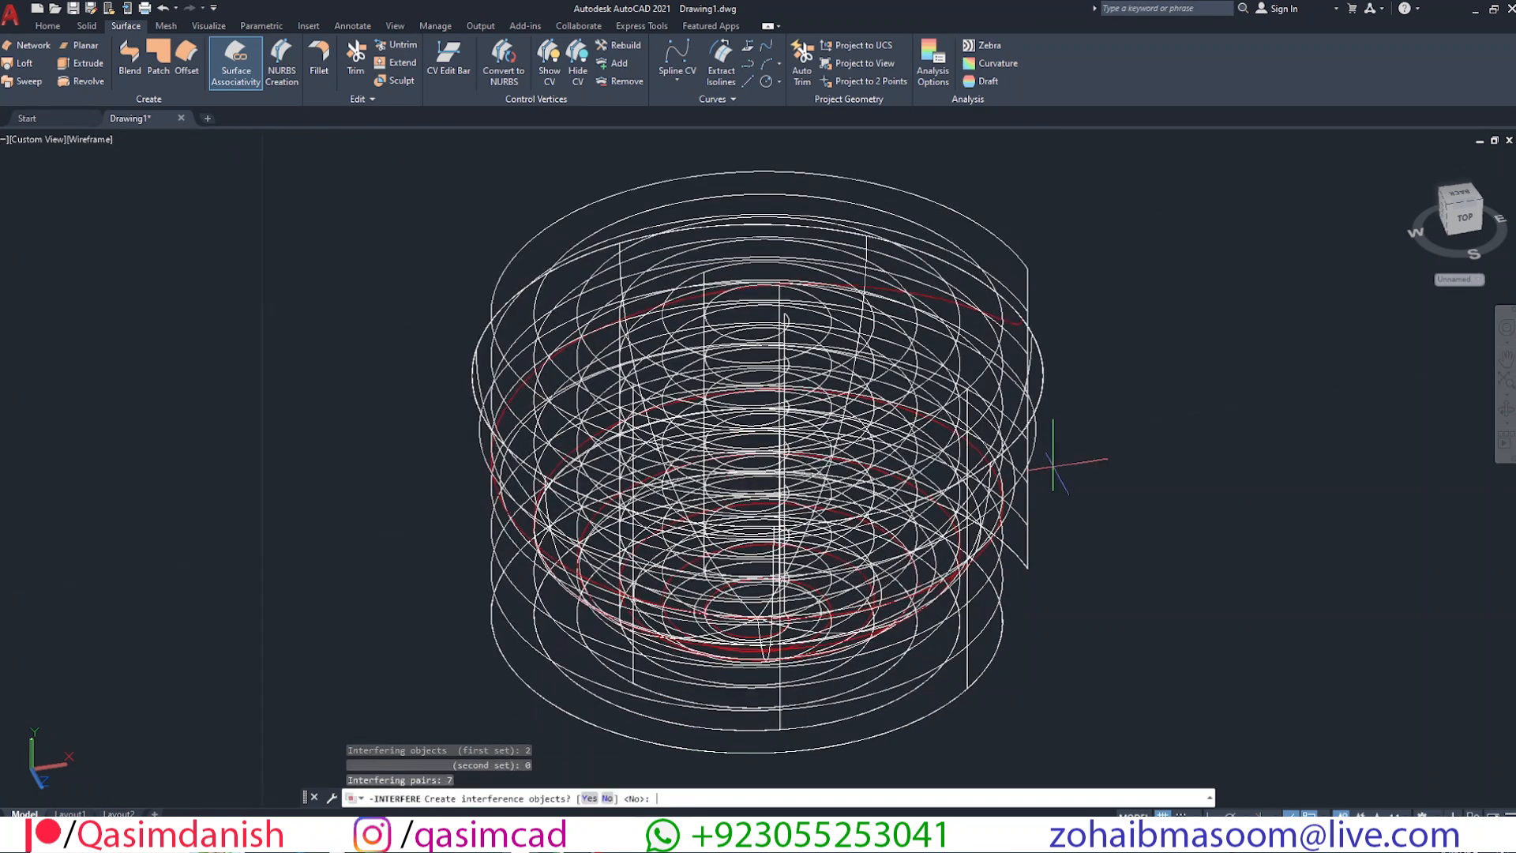
text(y)
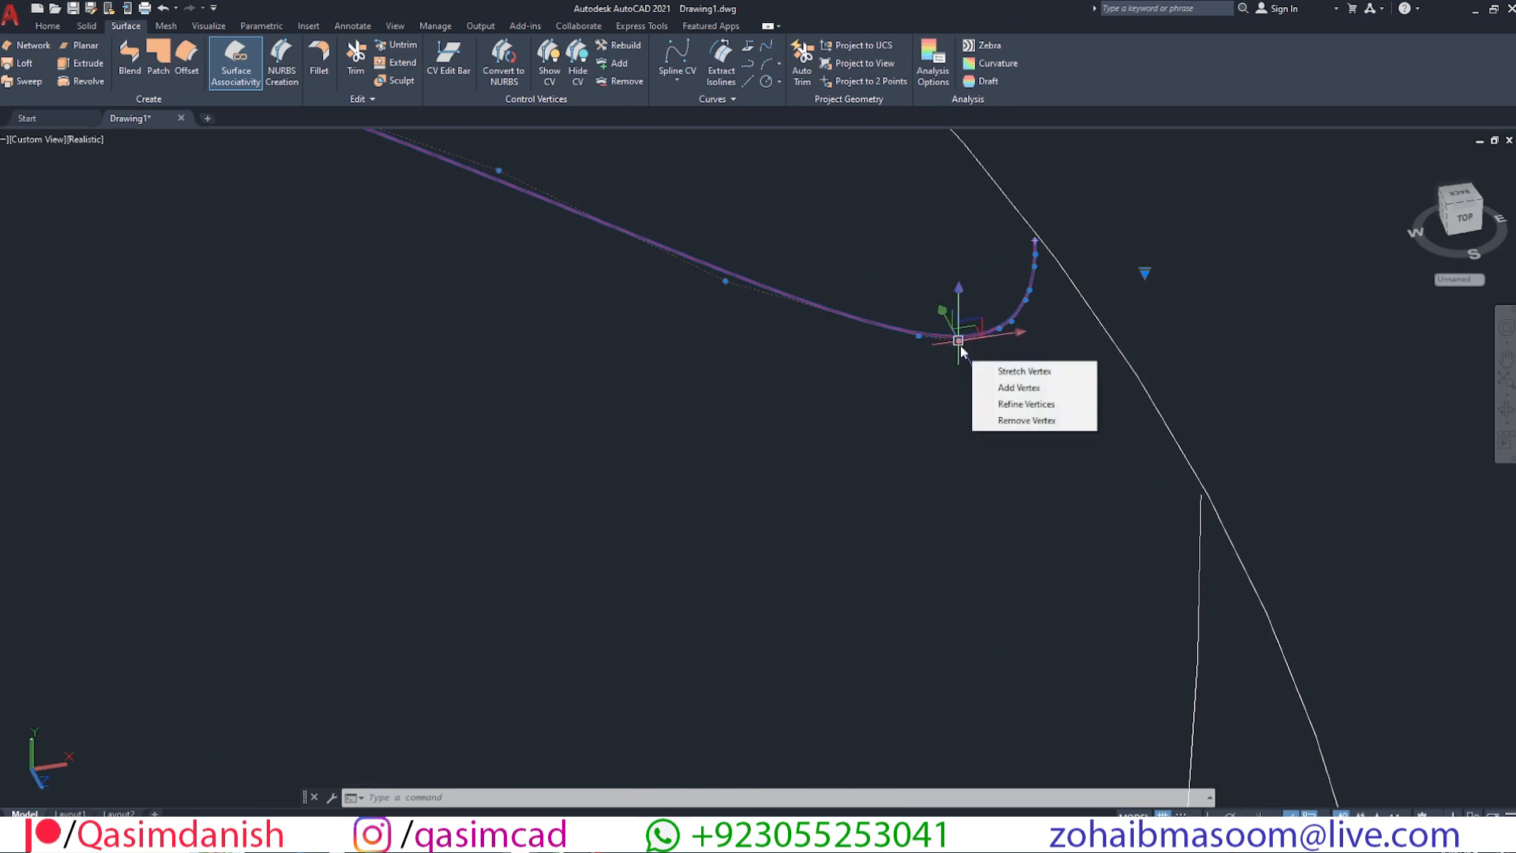
- Remove two control vertices at the spline's hooked end
click(1026, 419)
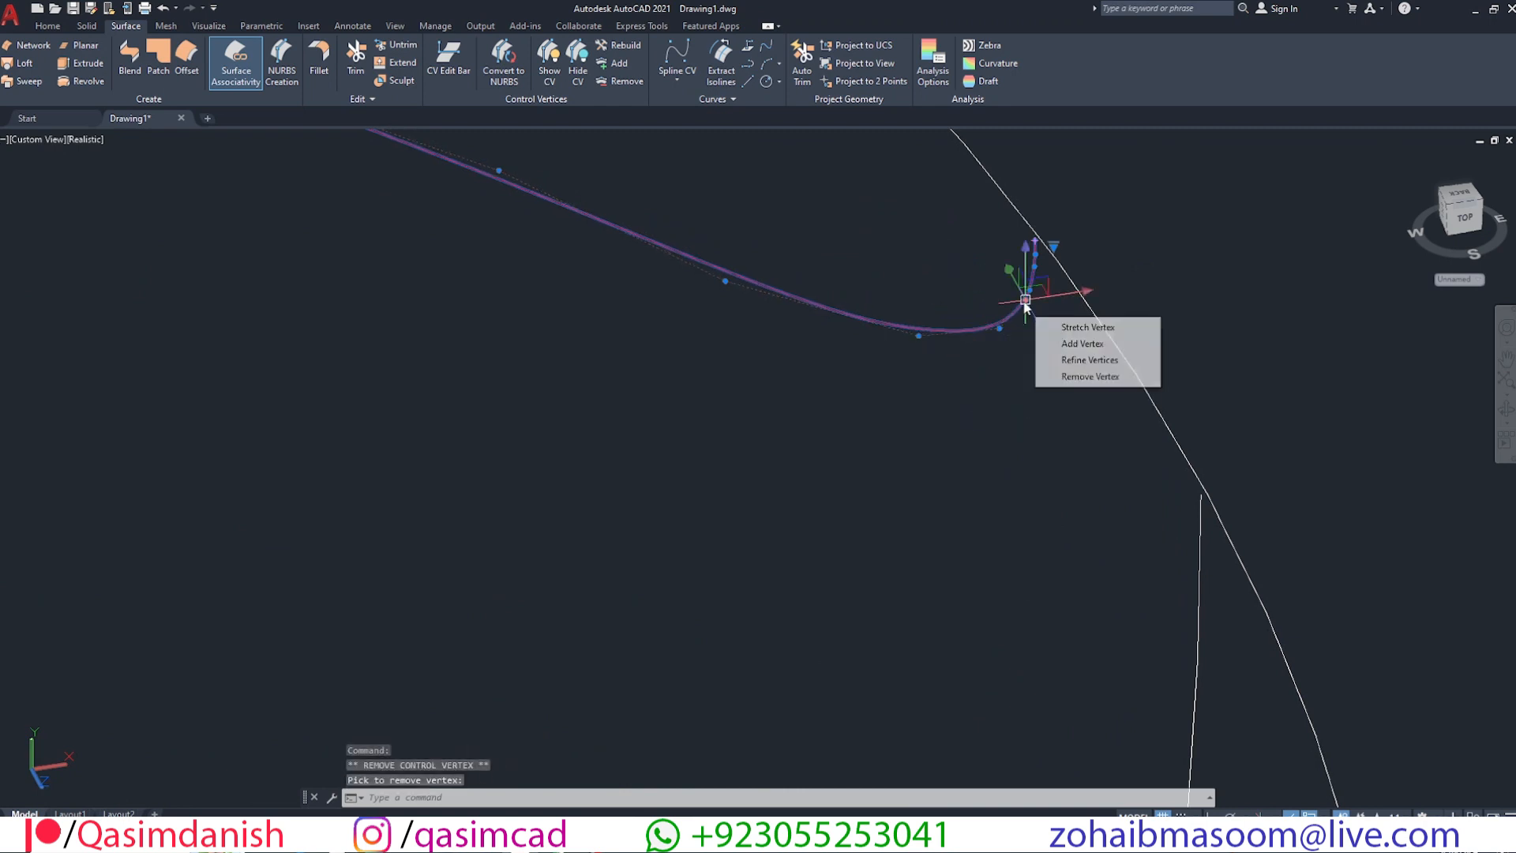
click(1093, 376)
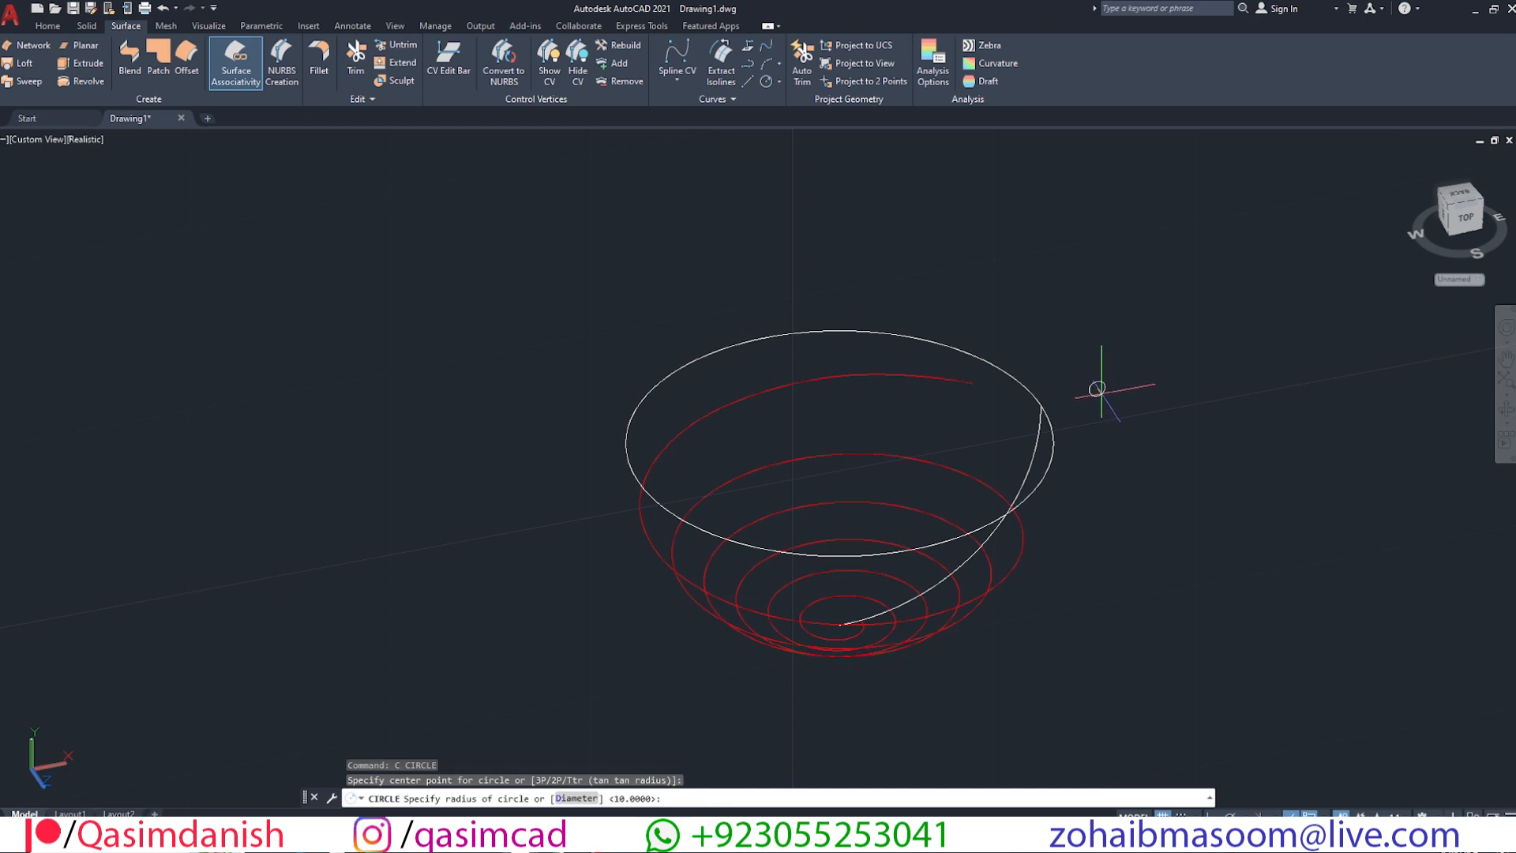
- Draw a 0.3-radius circle just outside the bowl rim near the spiral
text(.3)
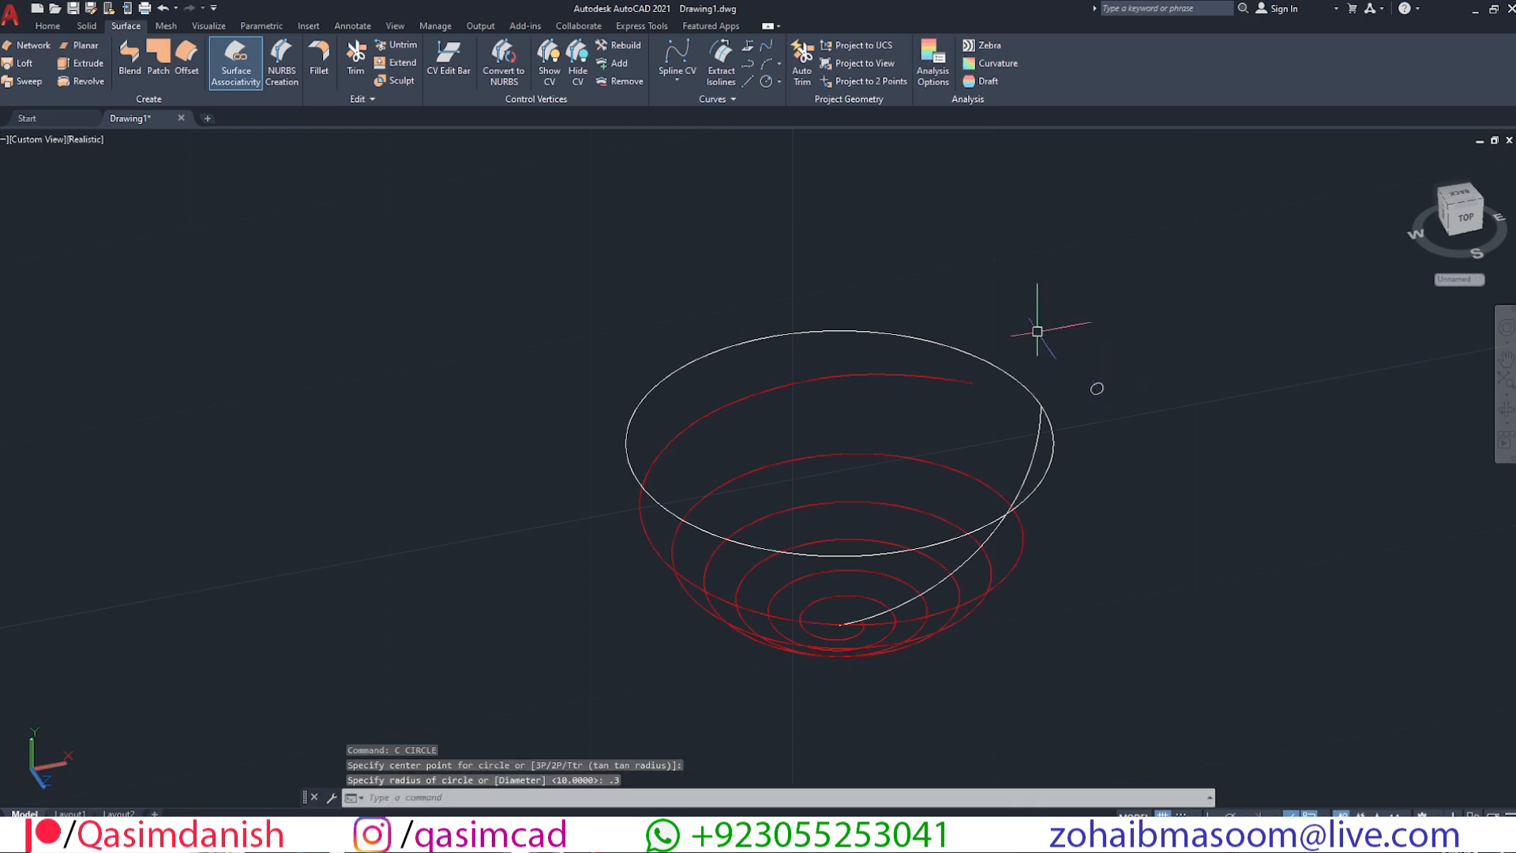
click(47, 25)
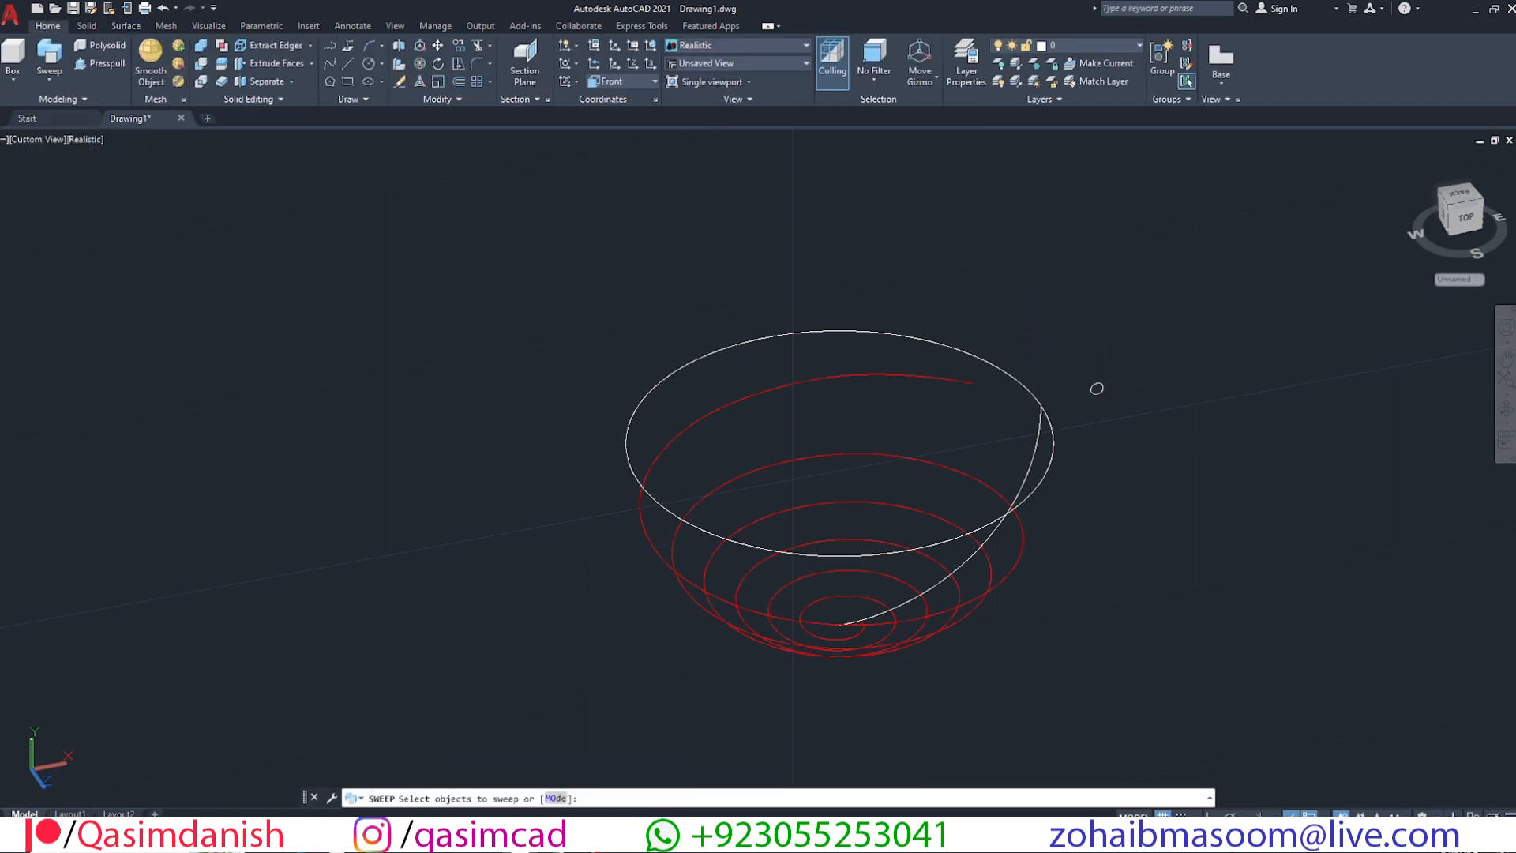
- Sweep the 0.3 circle along the red spiral curve
click(956, 377)
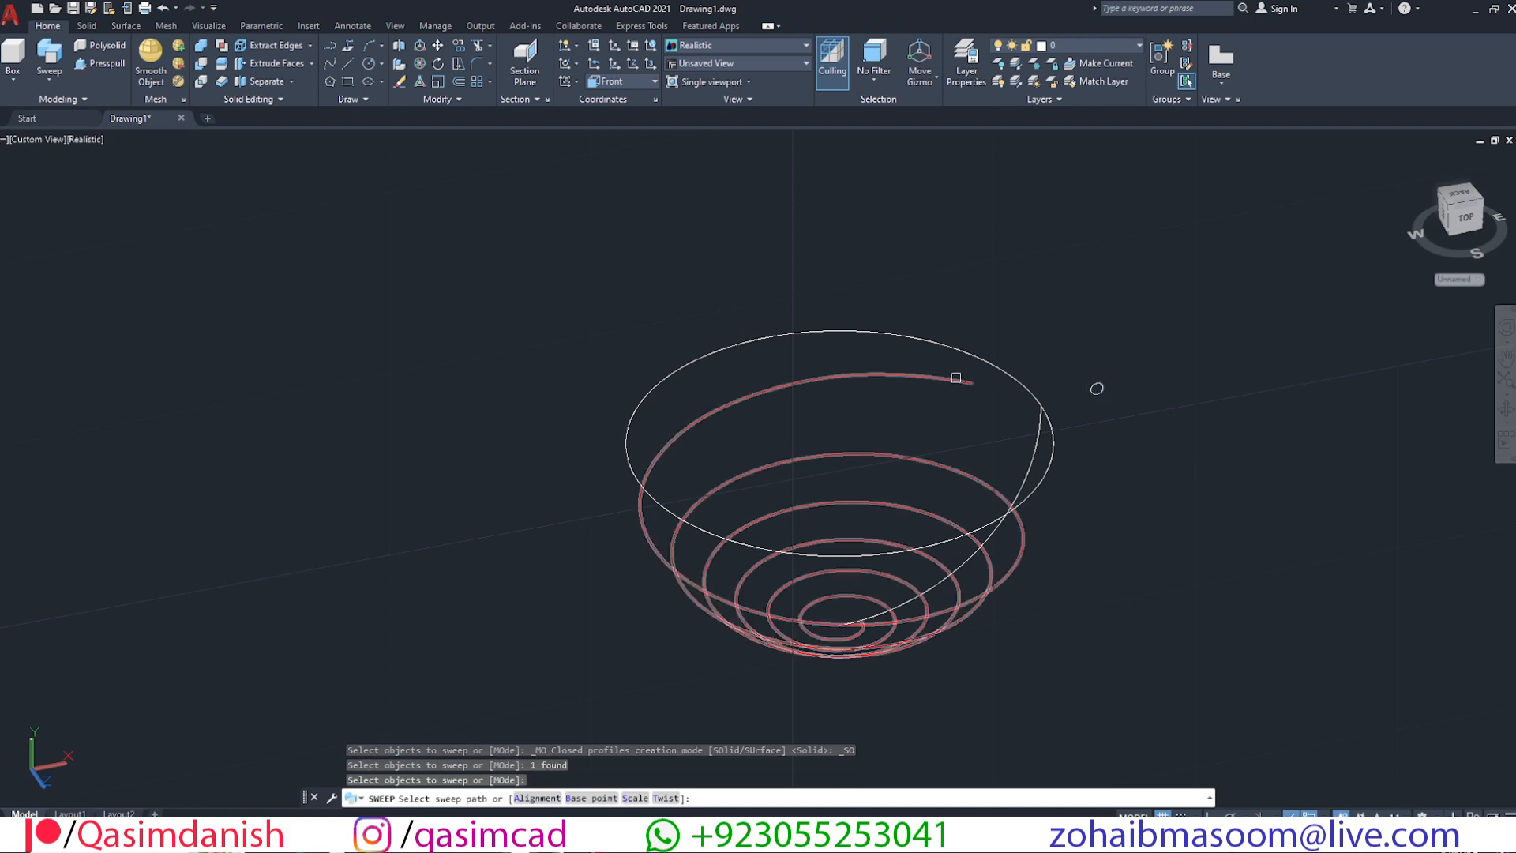
click(1003, 421)
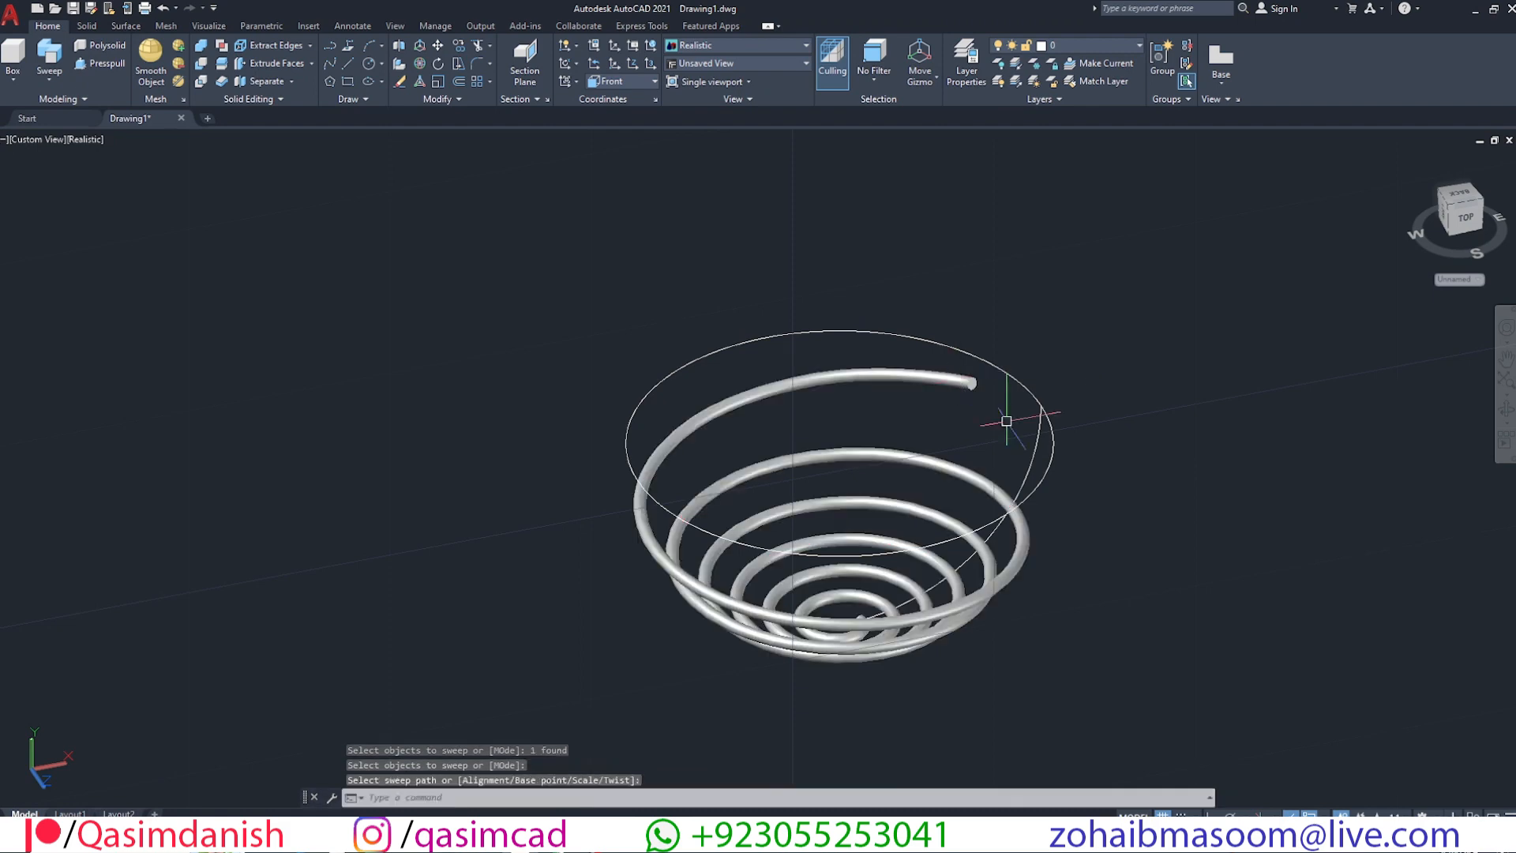